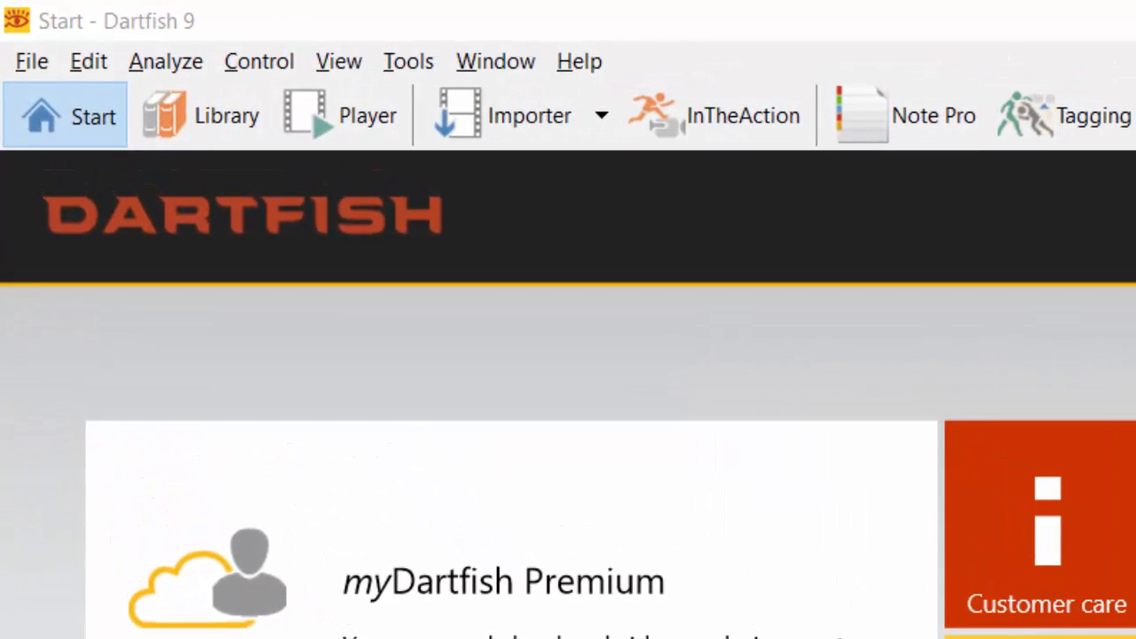
# Show the library listing the clips stored in the Videos folder.
pyautogui.click(227, 115)
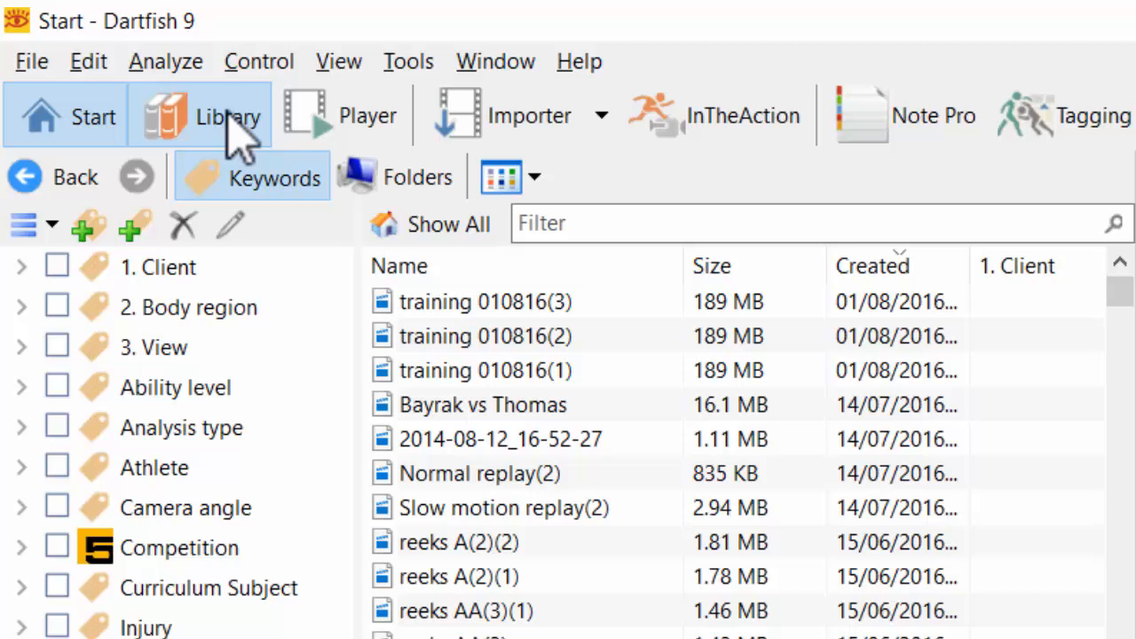
pyautogui.moveTo(266, 133)
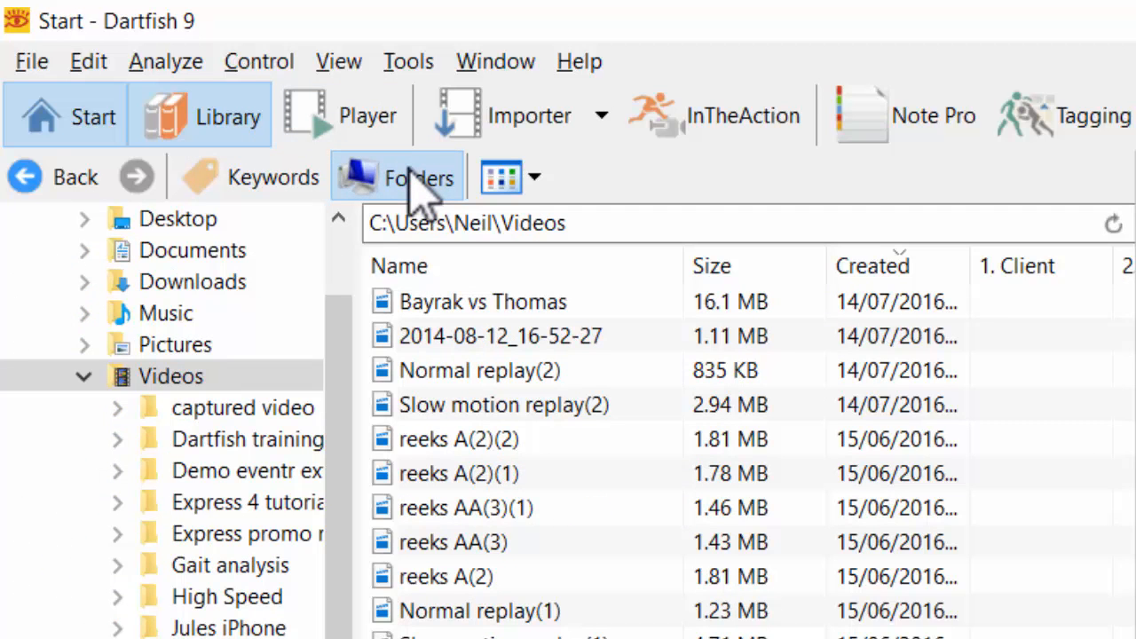
pyautogui.moveTo(479, 116)
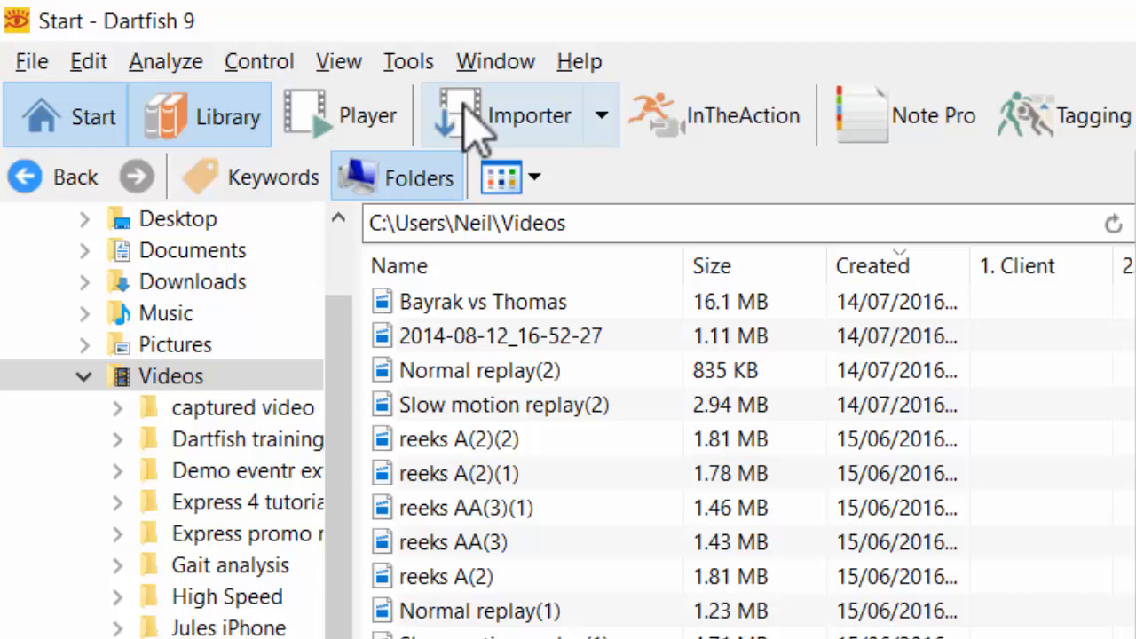
pyautogui.moveTo(519, 146)
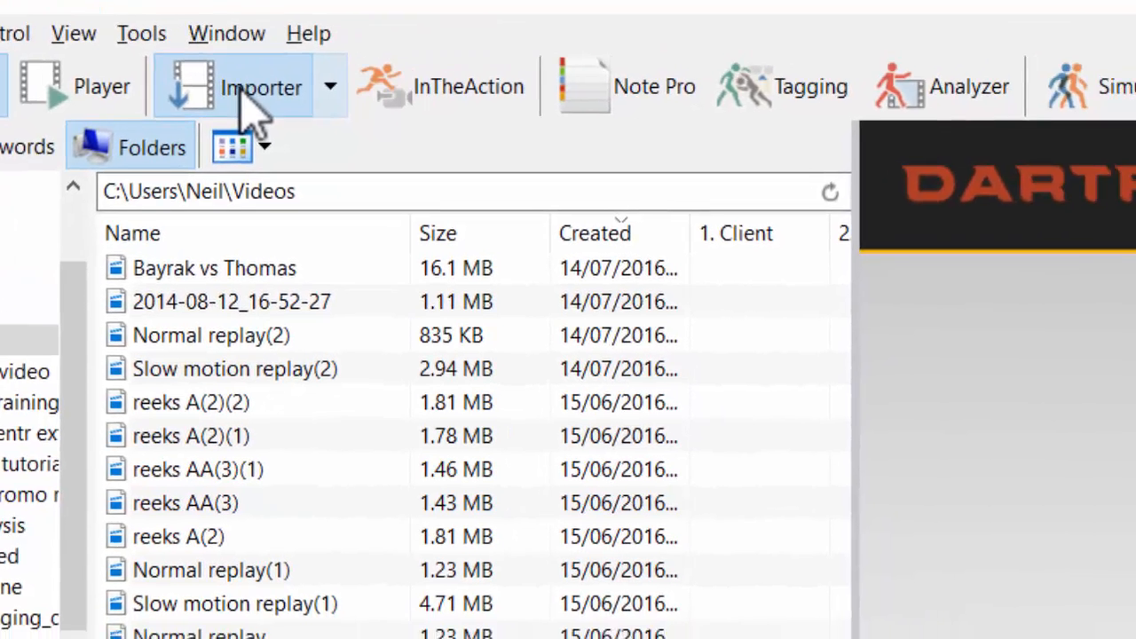
# Show the Importer's live-recording devices and reveal the Copy video to Library choice.
pyautogui.click(260, 85)
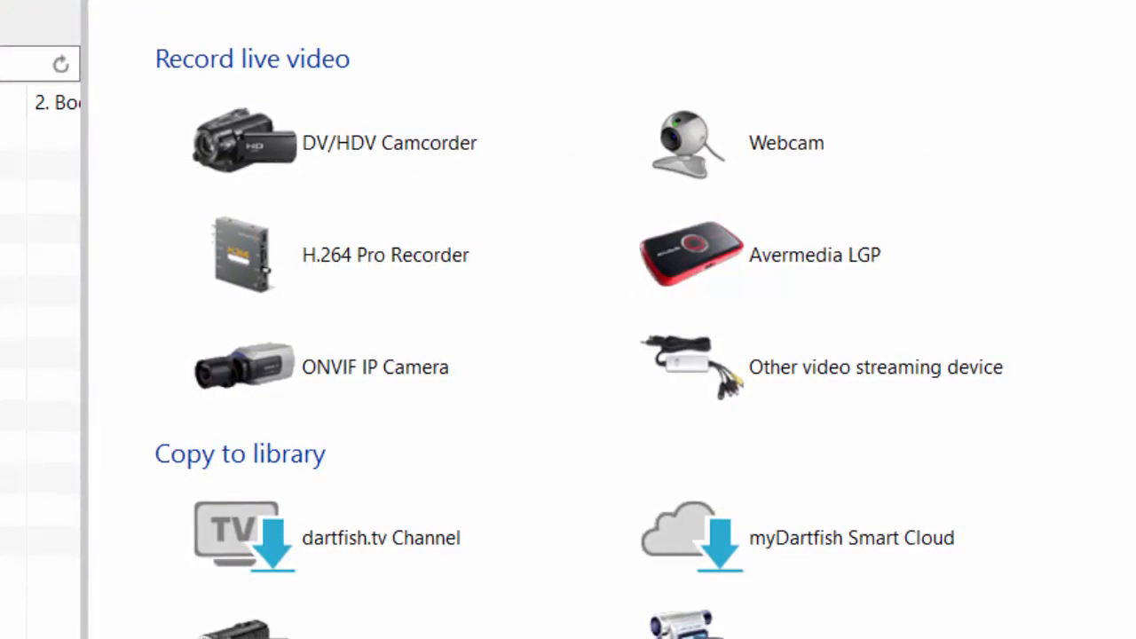
pyautogui.scroll(-3)
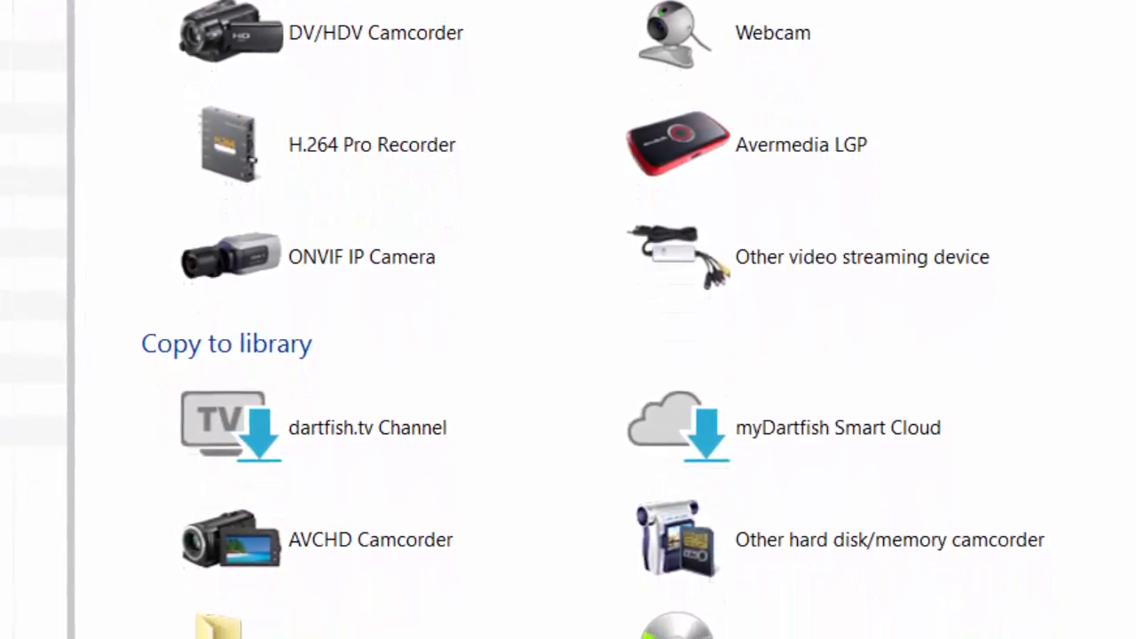
pyautogui.scroll(-3)
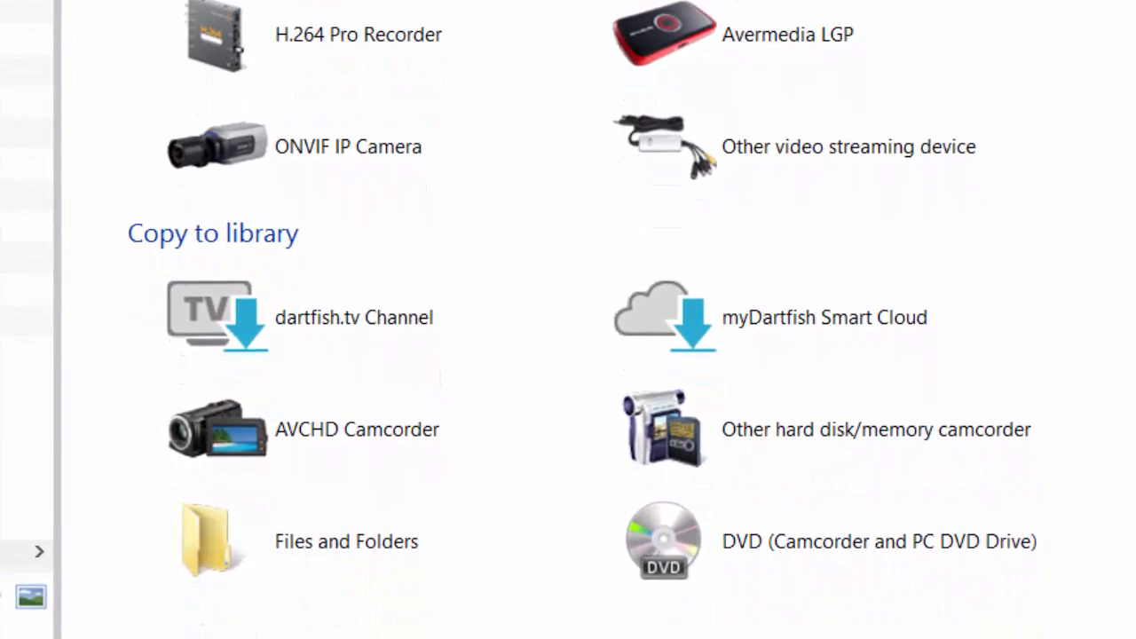
pyautogui.scroll(-3)
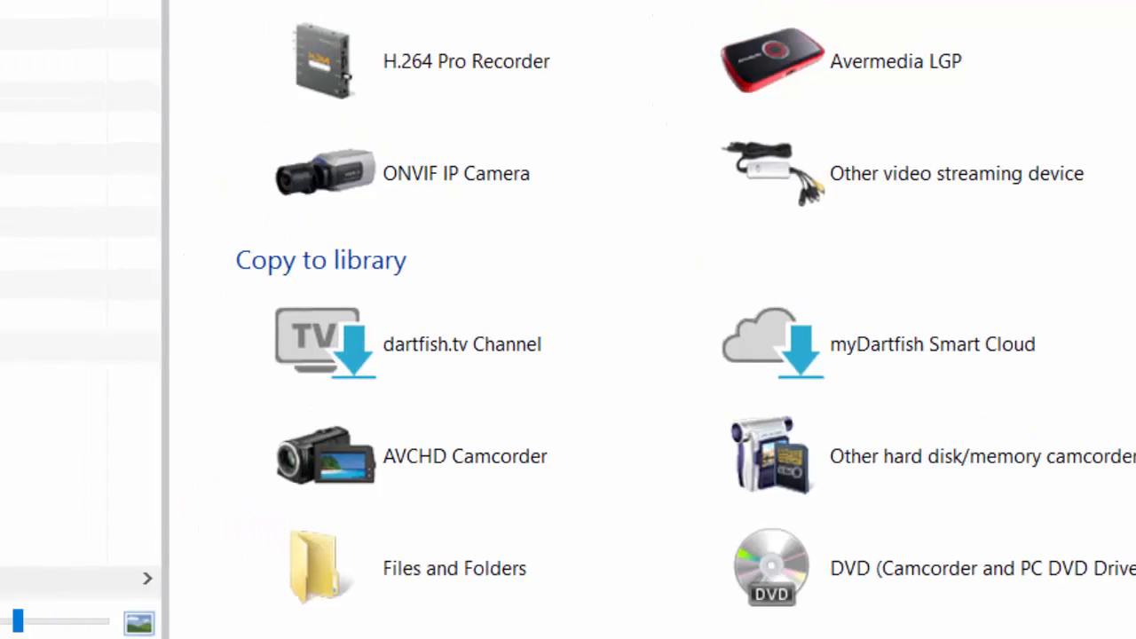
pyautogui.click(142, 126)
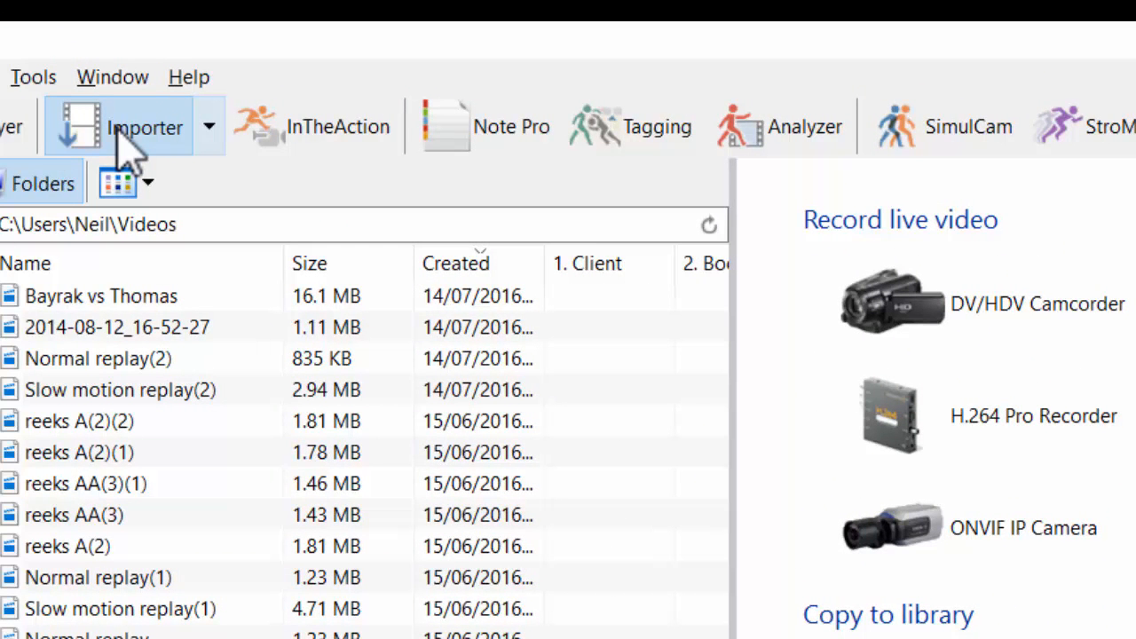
pyautogui.click(210, 126)
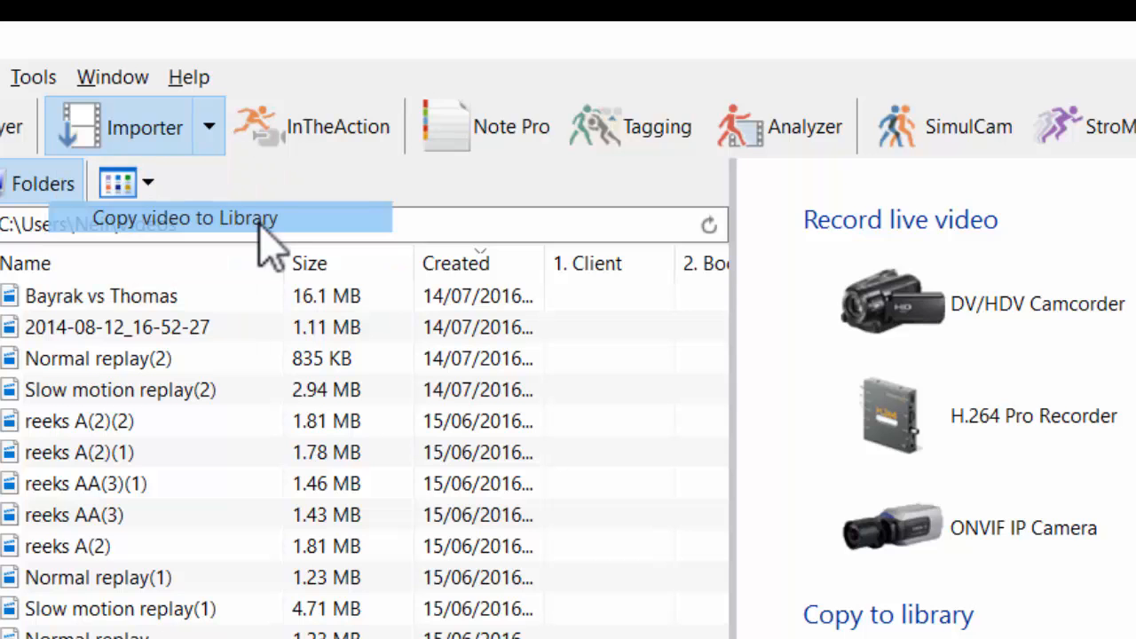
# Copy the clips from the VIDEOS folder on drive F: into the library.
pyautogui.click(185, 216)
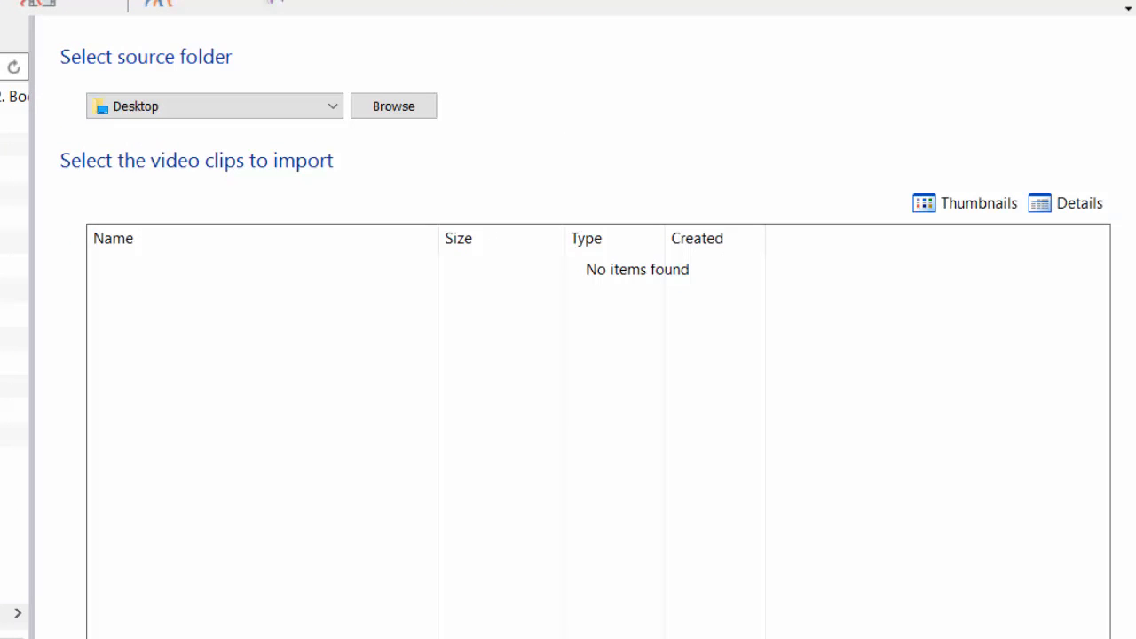
pyautogui.click(330, 106)
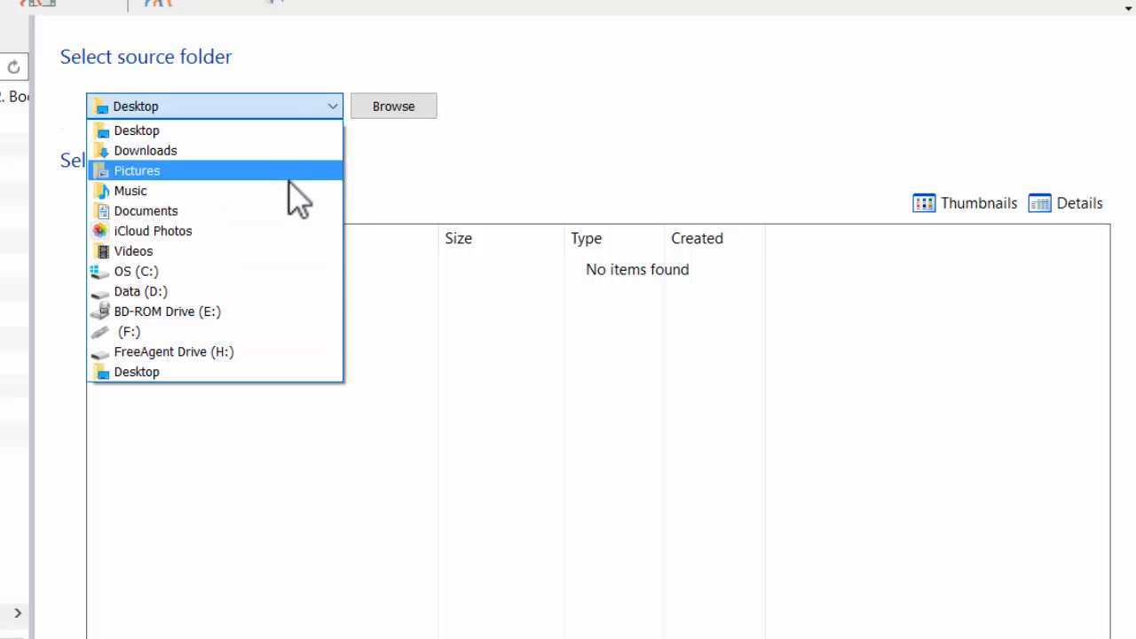
pyautogui.click(129, 331)
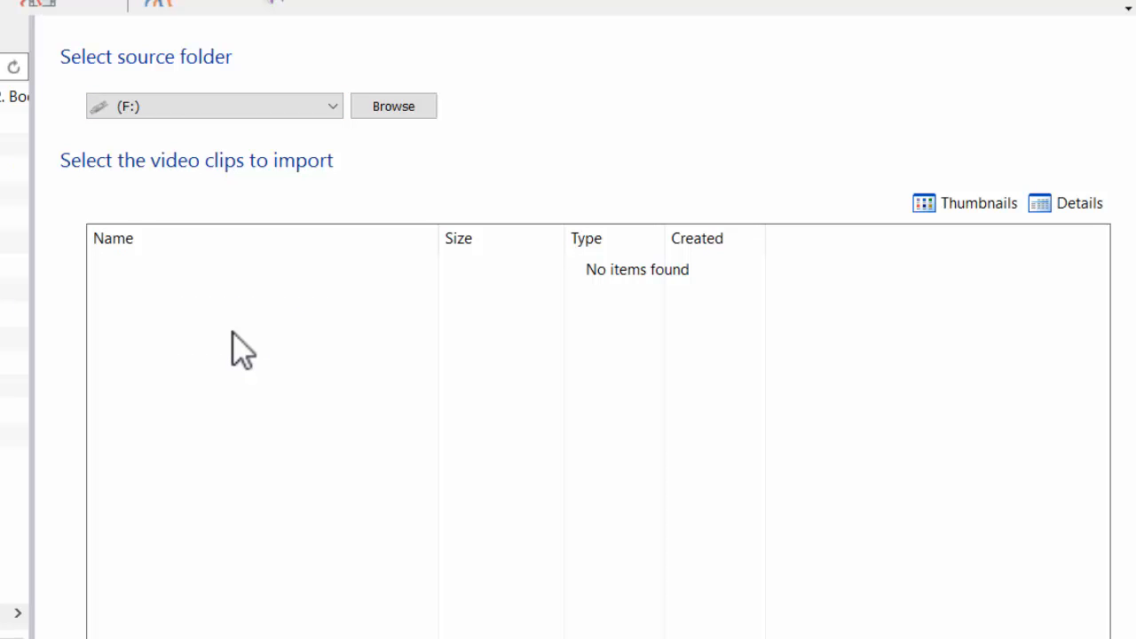
pyautogui.click(394, 106)
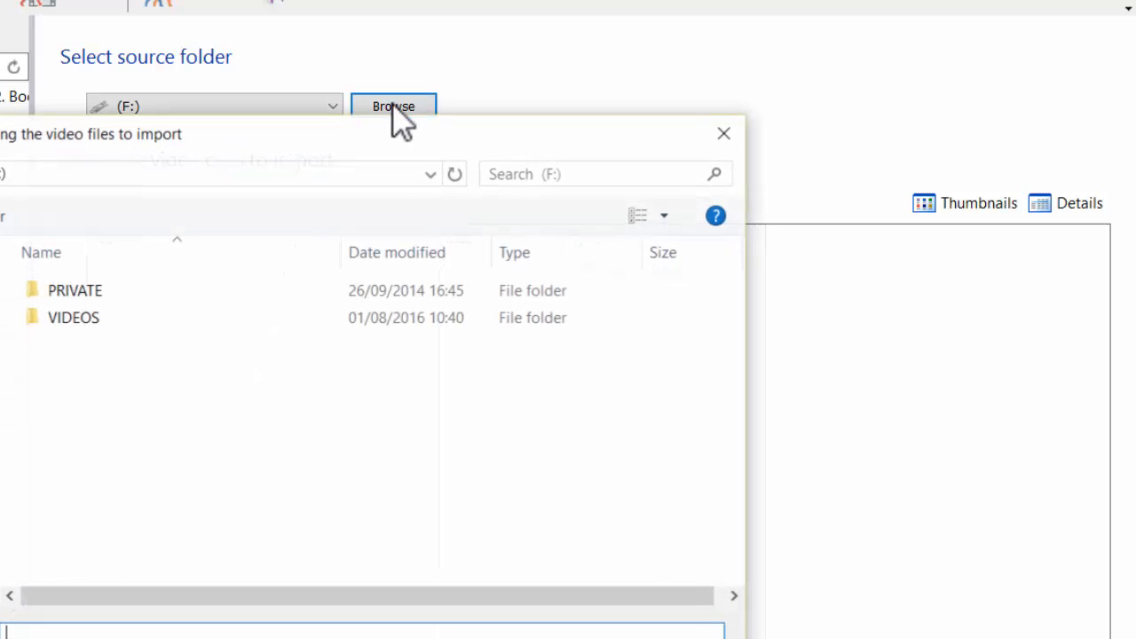
pyautogui.click(73, 316)
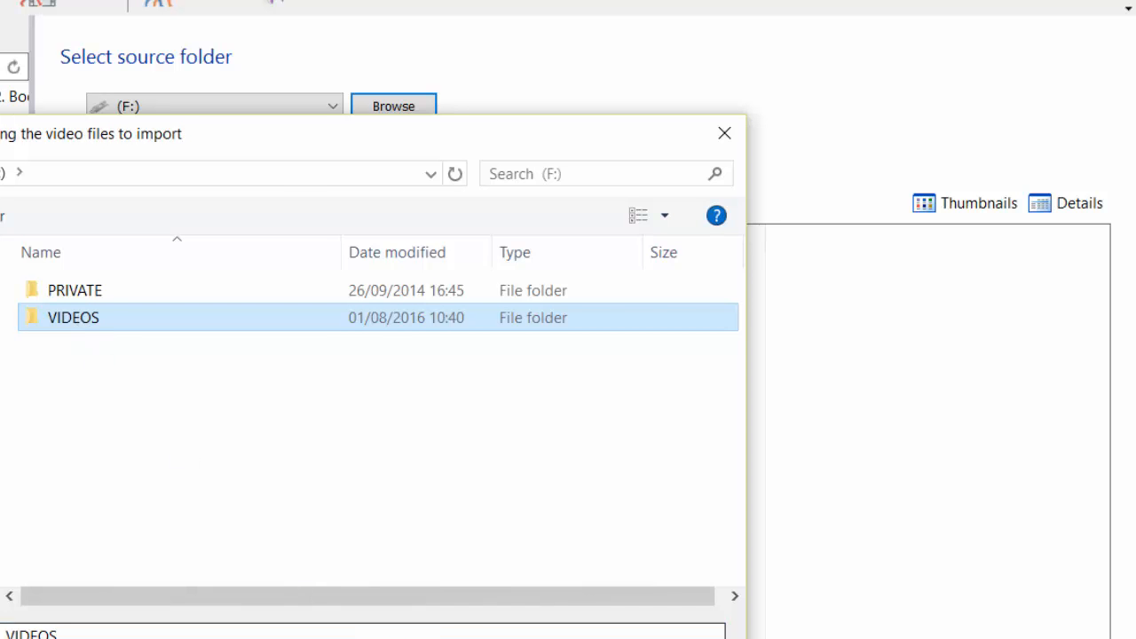
pyautogui.doubleClick(73, 316)
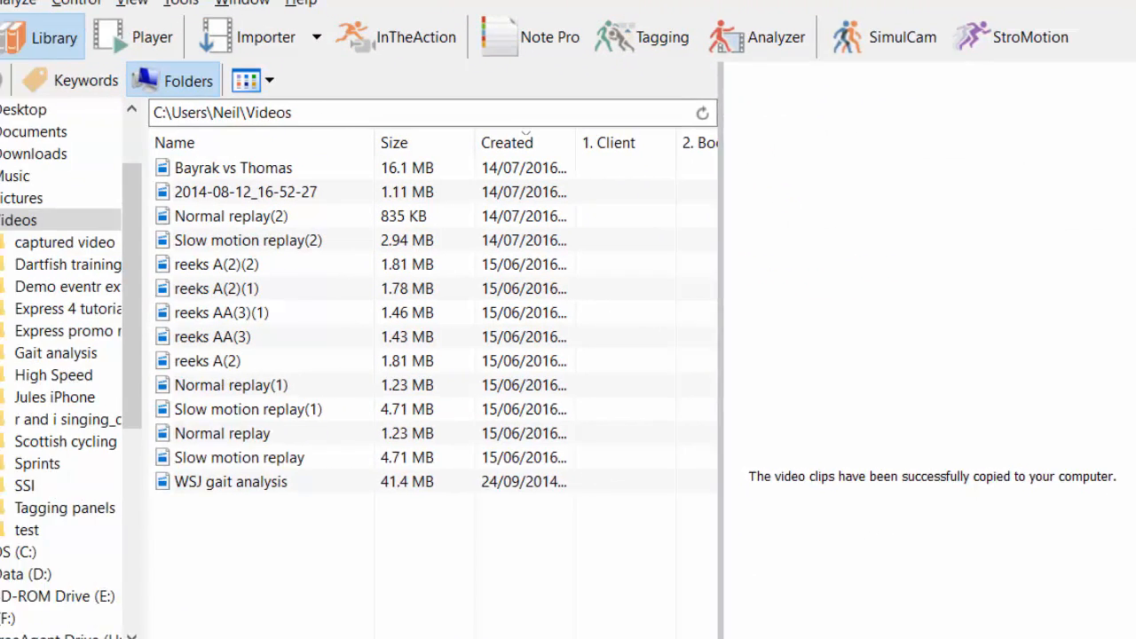
# Finish the copy wizard and select the first training 010816 clip in the tray.
pyautogui.click(85, 79)
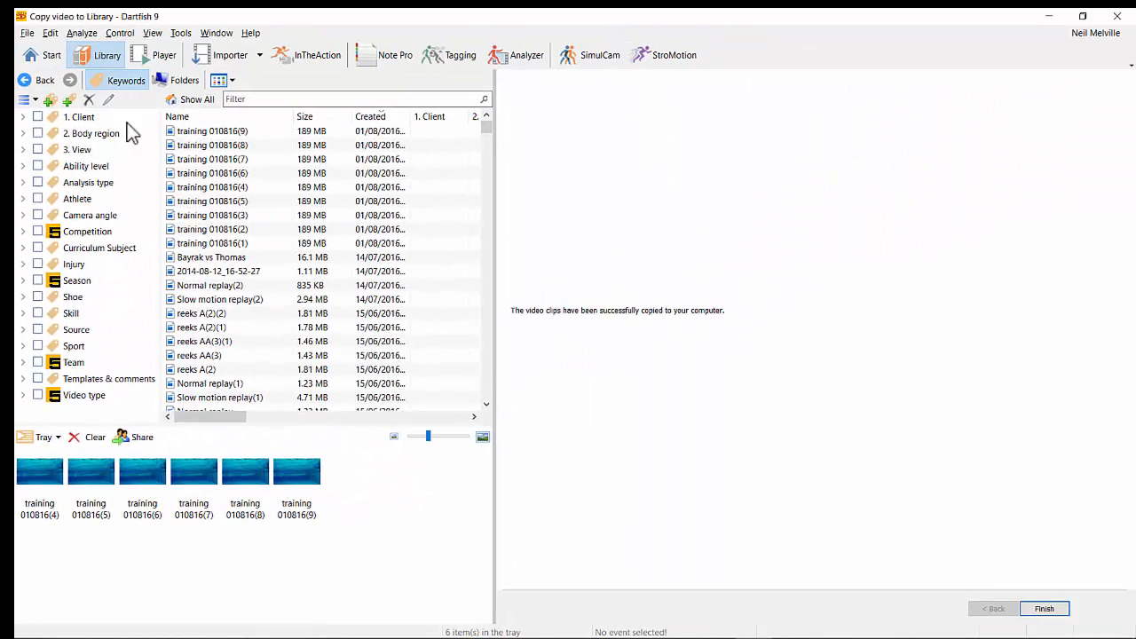
pyautogui.click(39, 472)
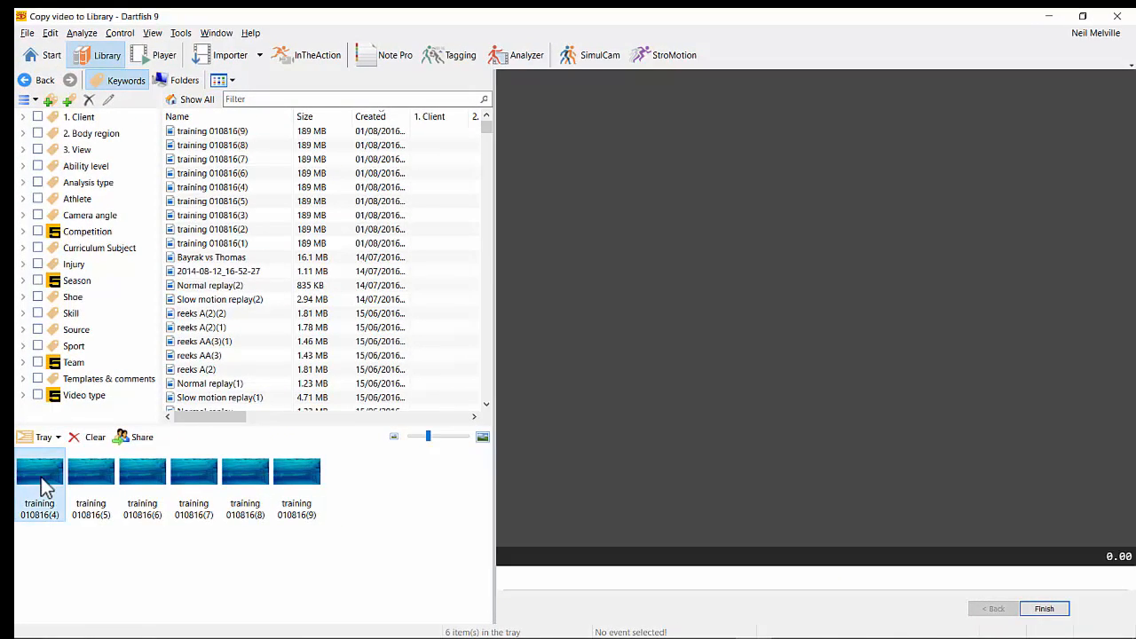
pyautogui.click(215, 53)
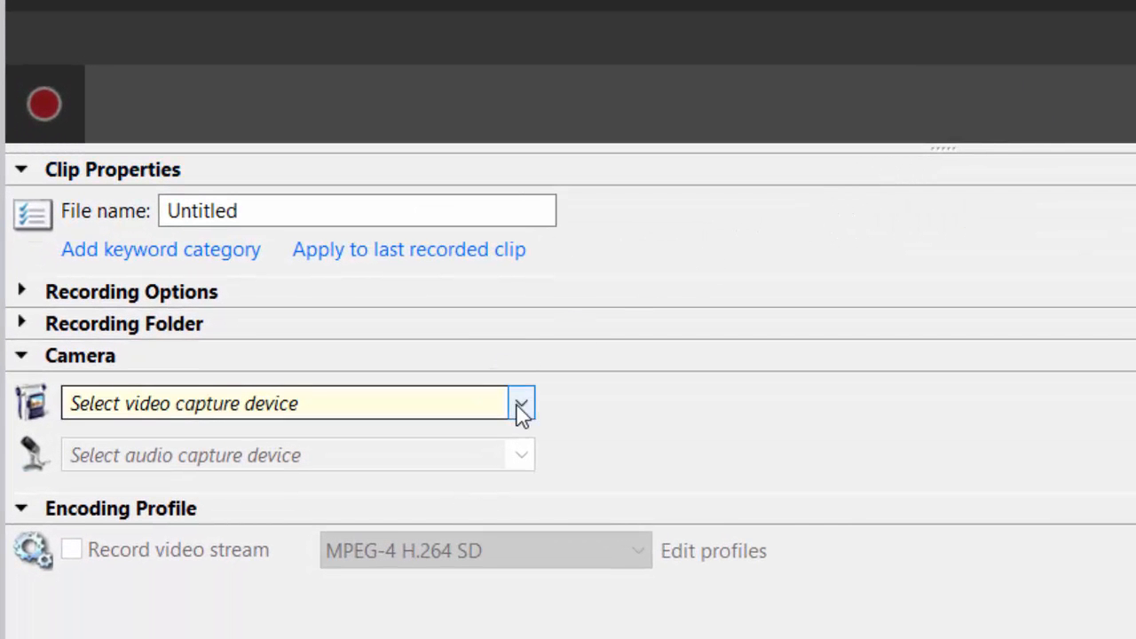
# Record a Logitech webcam clip named 'team 4 v team5 010816' into the Videos folder, then stop it.
pyautogui.click(522, 403)
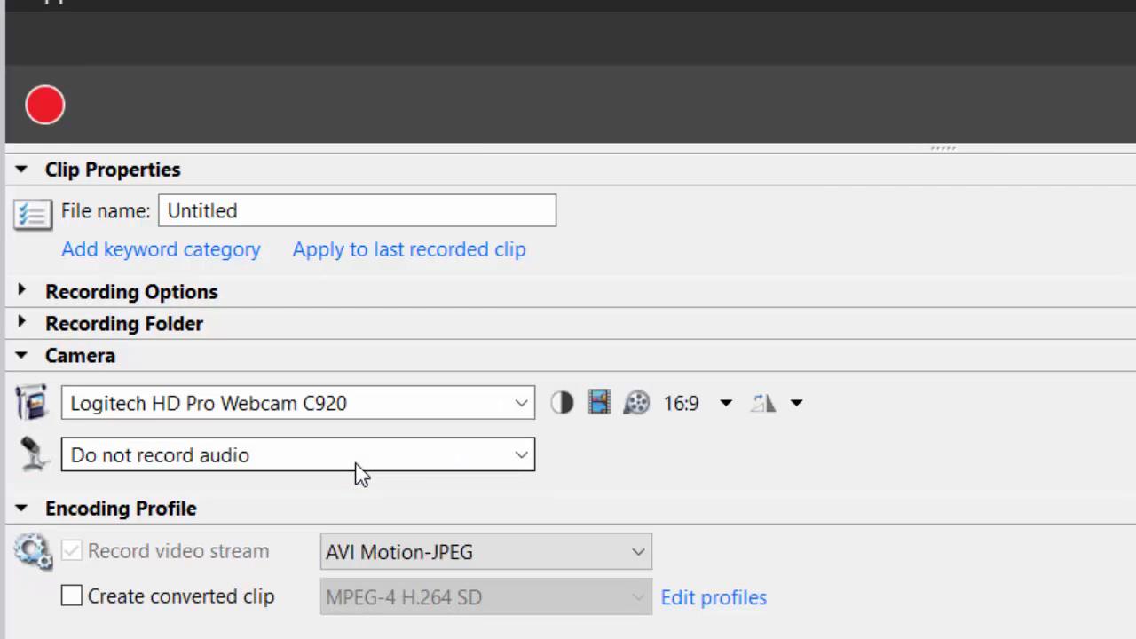
pyautogui.moveTo(252, 220)
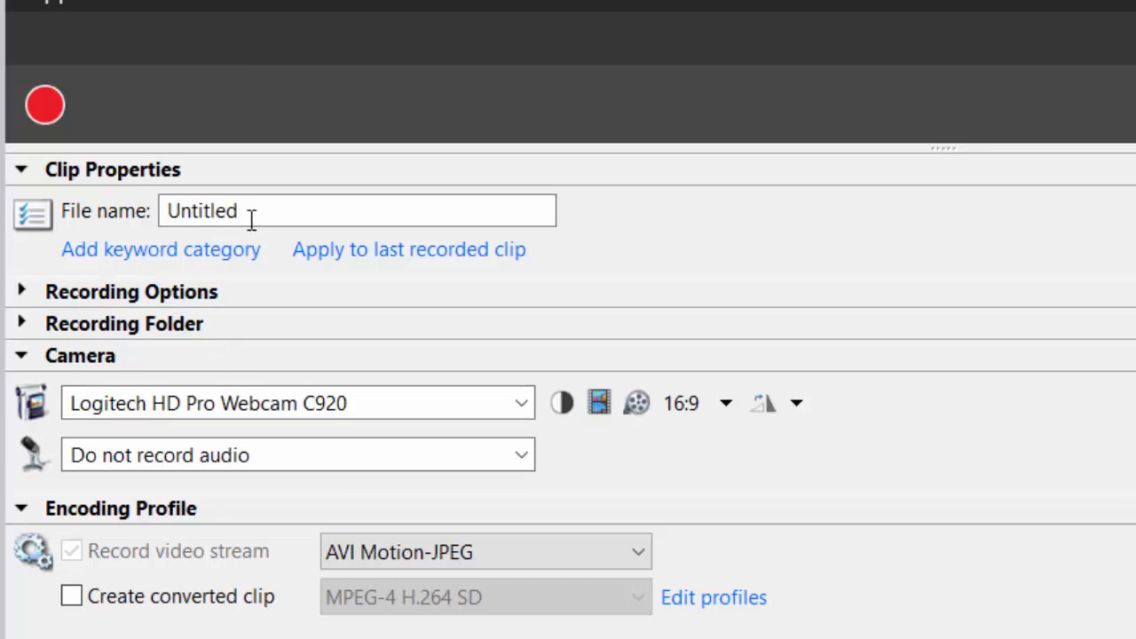
pyautogui.write('team 4 v team5 010816')
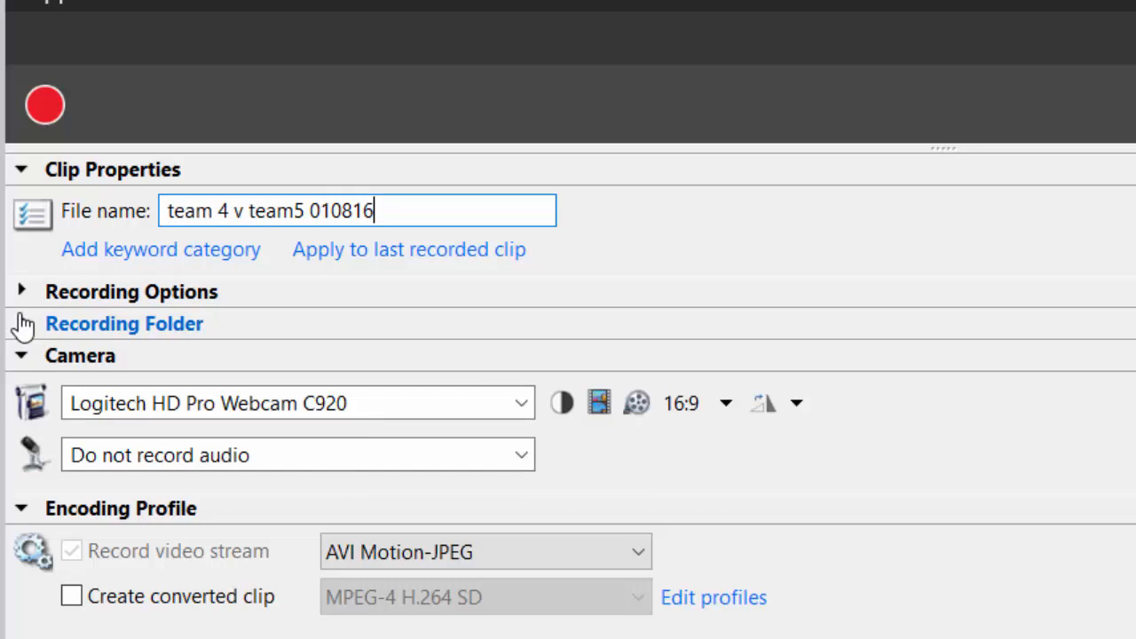
pyautogui.click(124, 323)
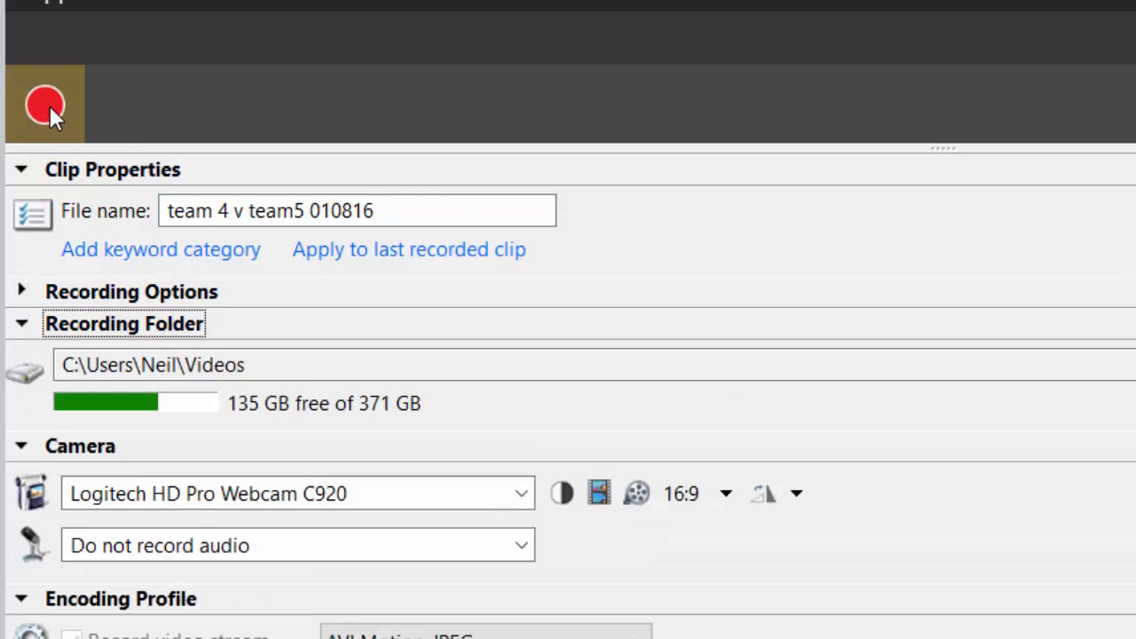
pyautogui.click(45, 105)
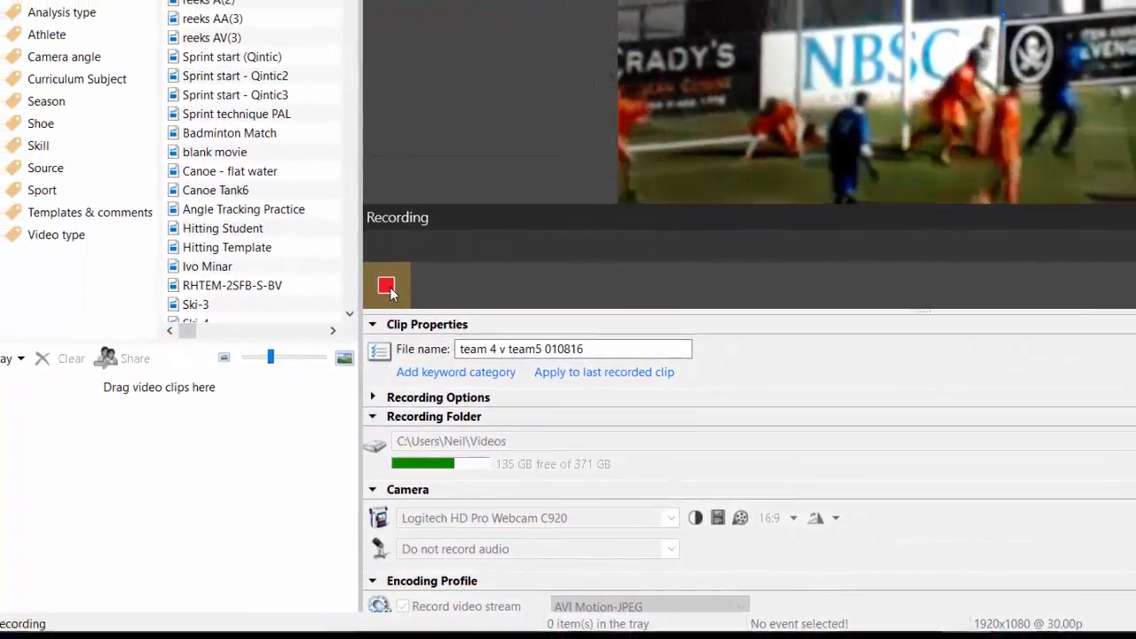
pyautogui.click(387, 286)
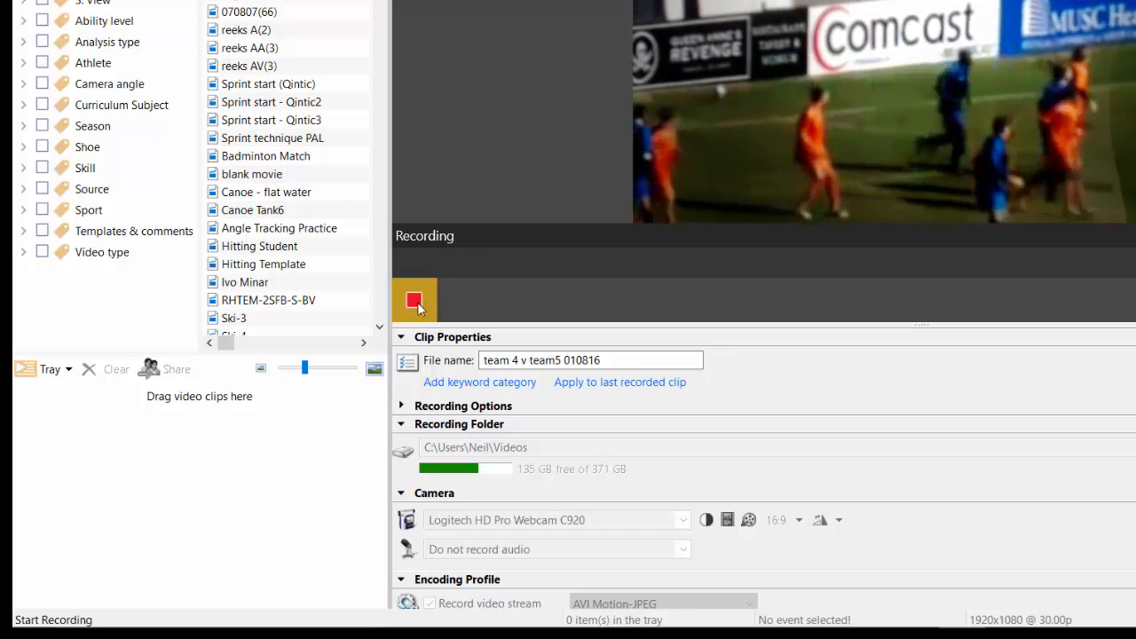
pyautogui.click(416, 300)
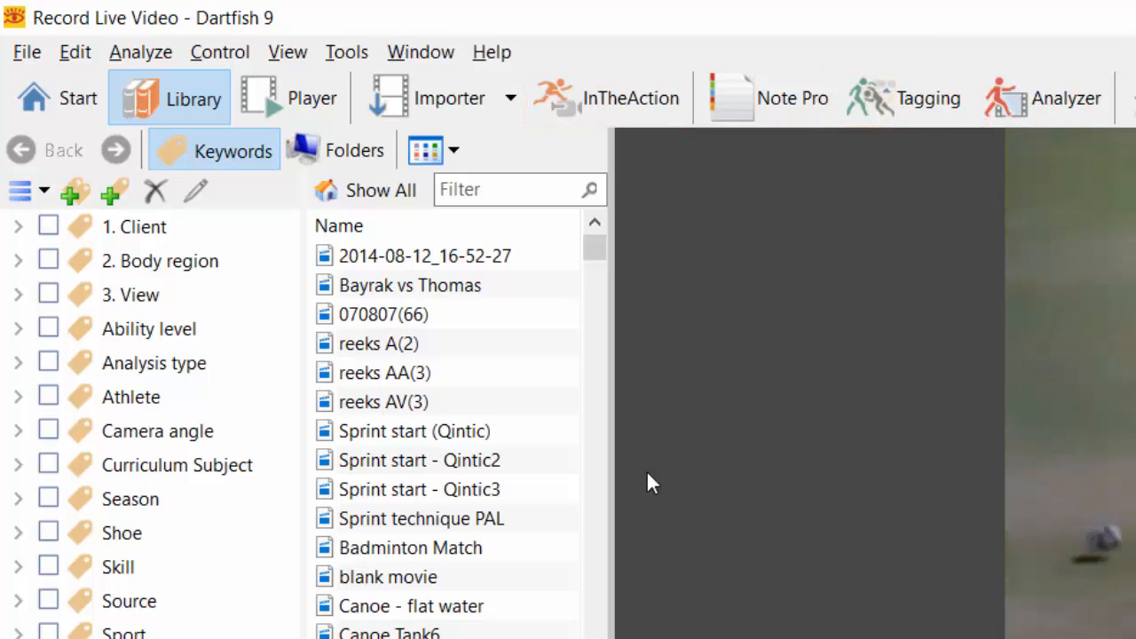
# Switch through live tagging to the InTheAction immediate replay module with its capture setup.
pyautogui.click(928, 97)
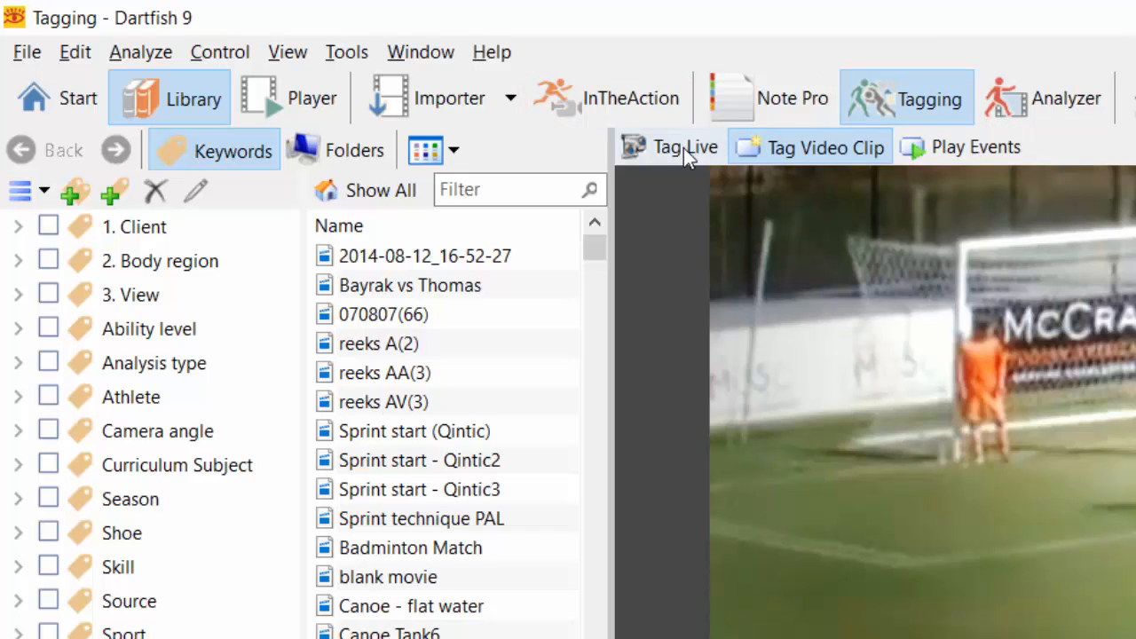
pyautogui.click(685, 145)
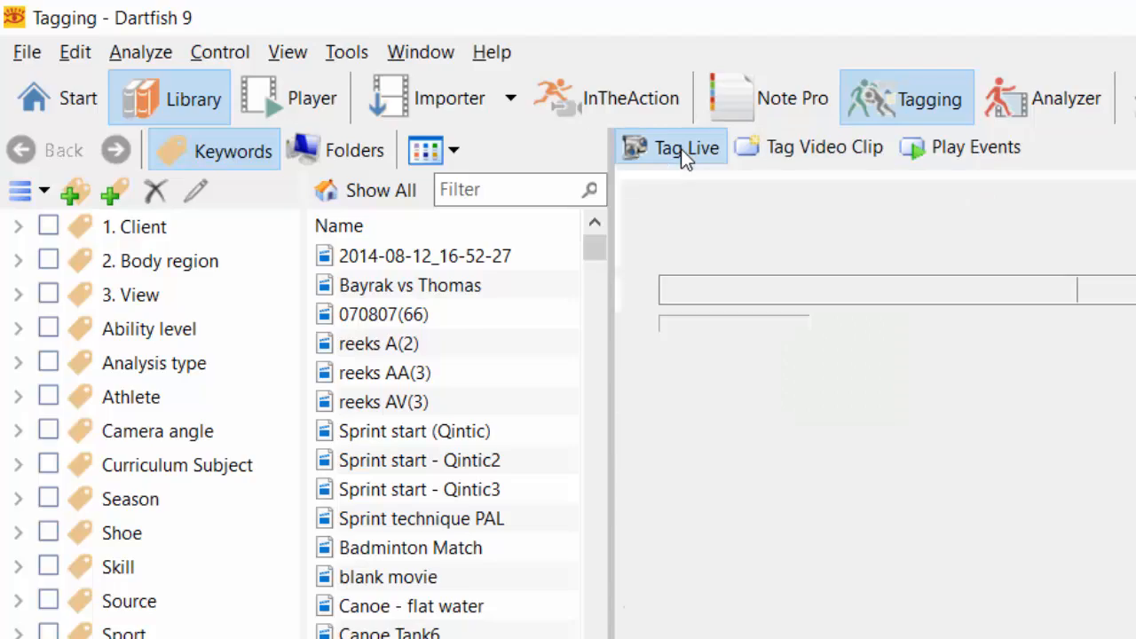
pyautogui.click(683, 145)
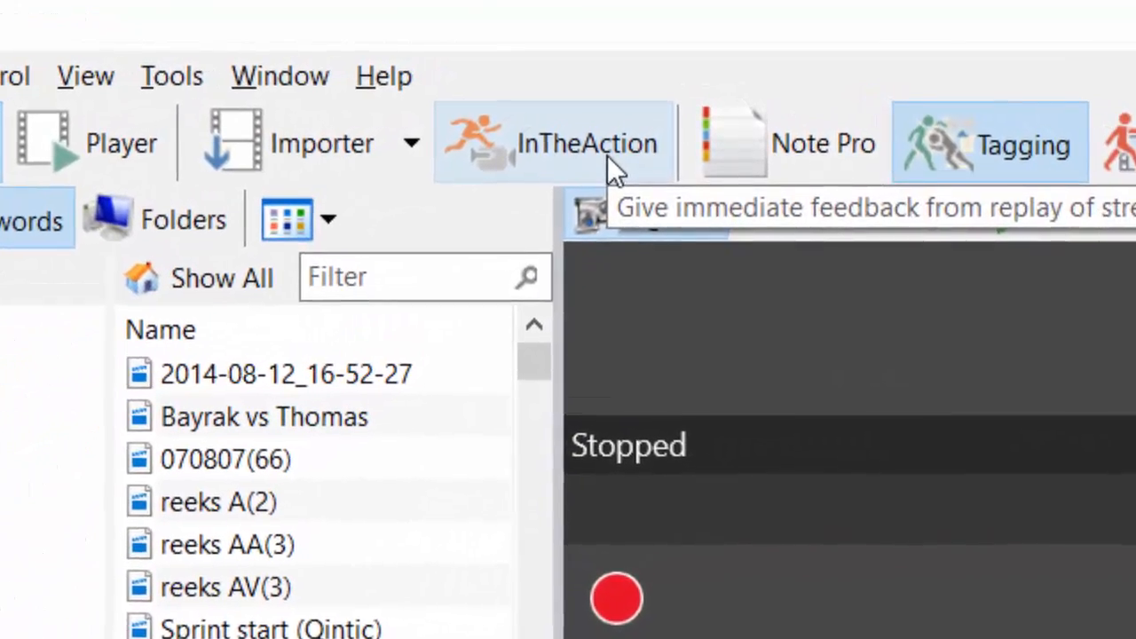
pyautogui.click(554, 142)
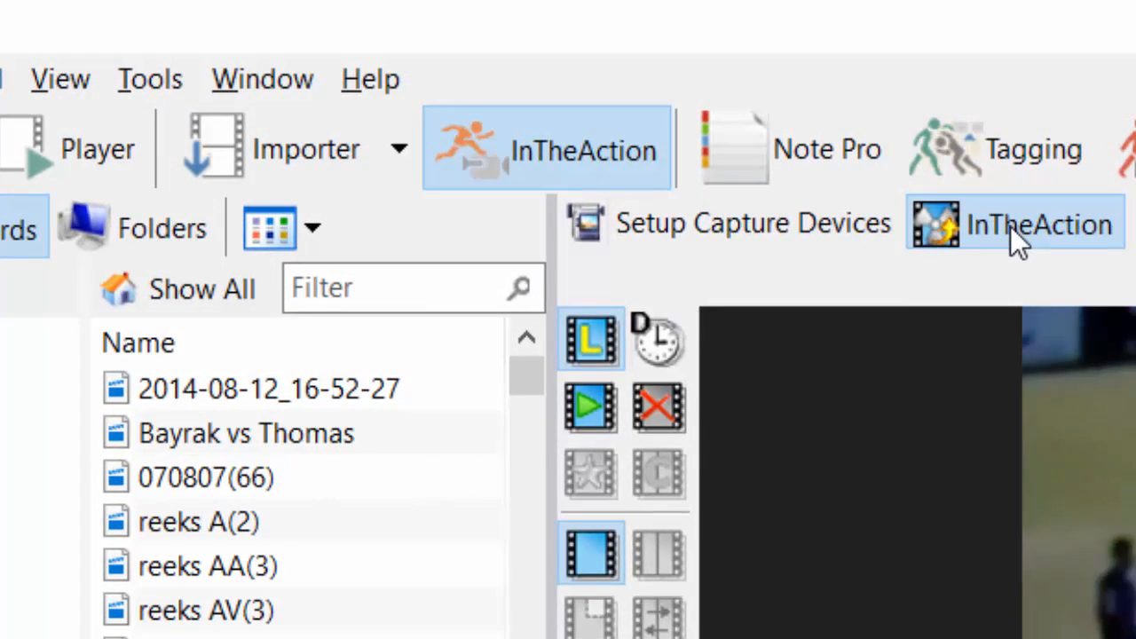